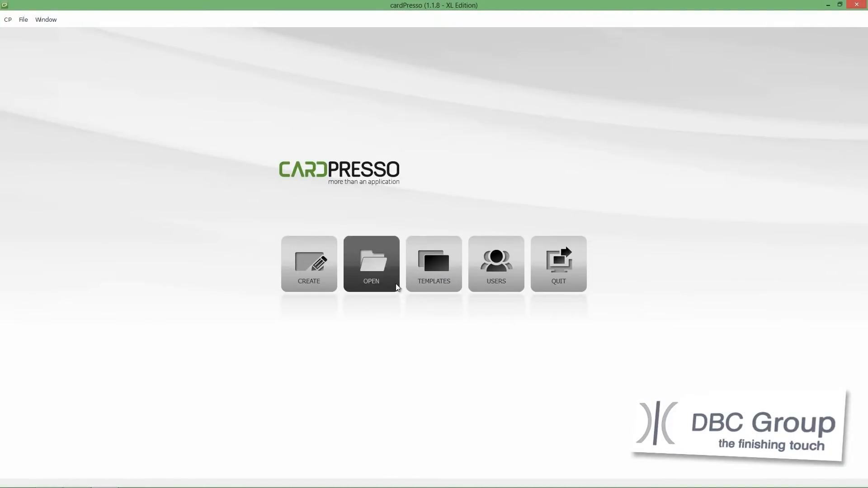
# Load the existing cardPresso Business Card design for editing
pyautogui.click(370, 264)
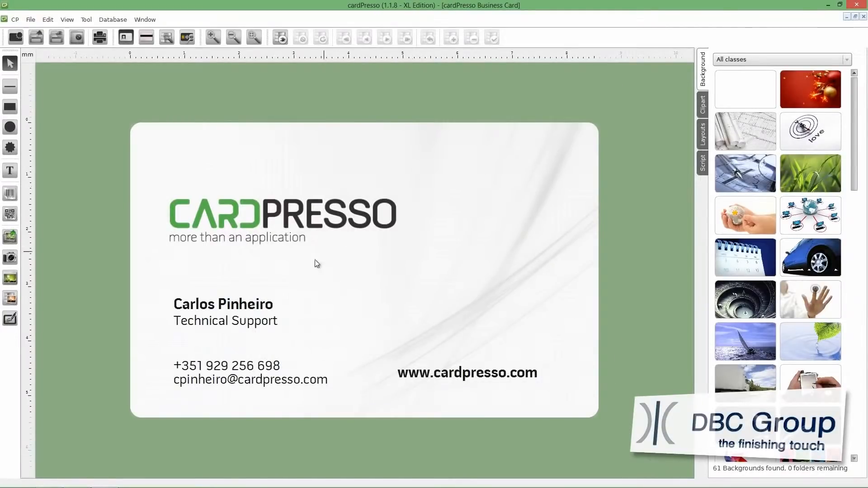
# Title the employee name text 'Name' and have it update on Edit View
pyautogui.click(223, 304)
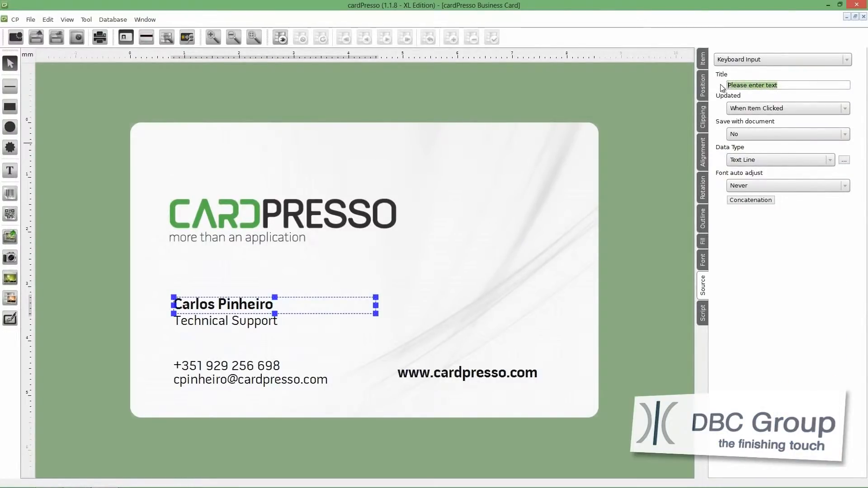
pyautogui.write('Name')
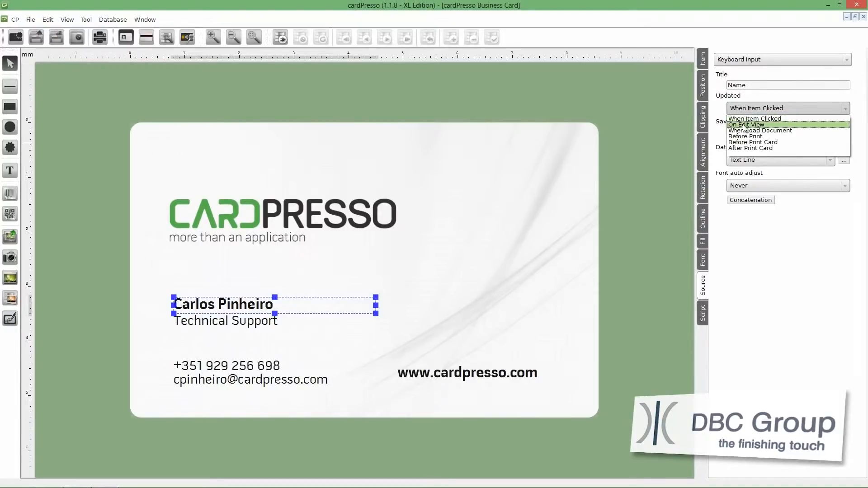
pyautogui.click(747, 124)
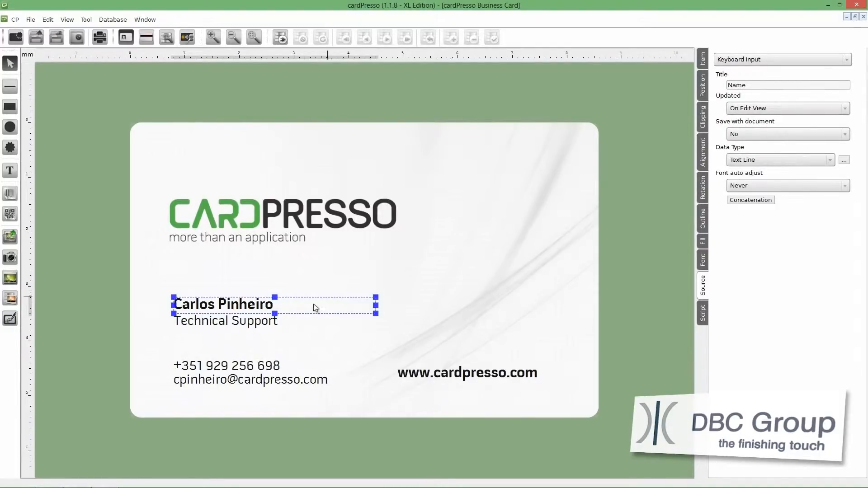
# Title the job title text 'Position' and have it update on Edit View
pyautogui.click(226, 320)
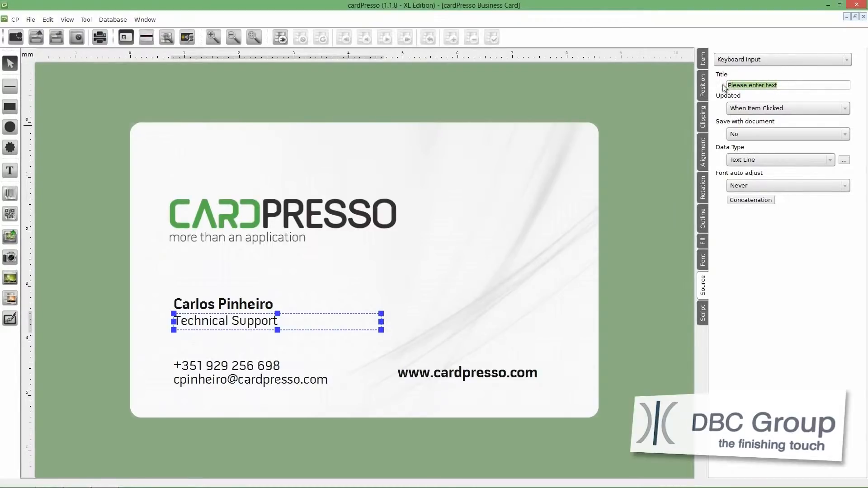
pyautogui.write('Pos')
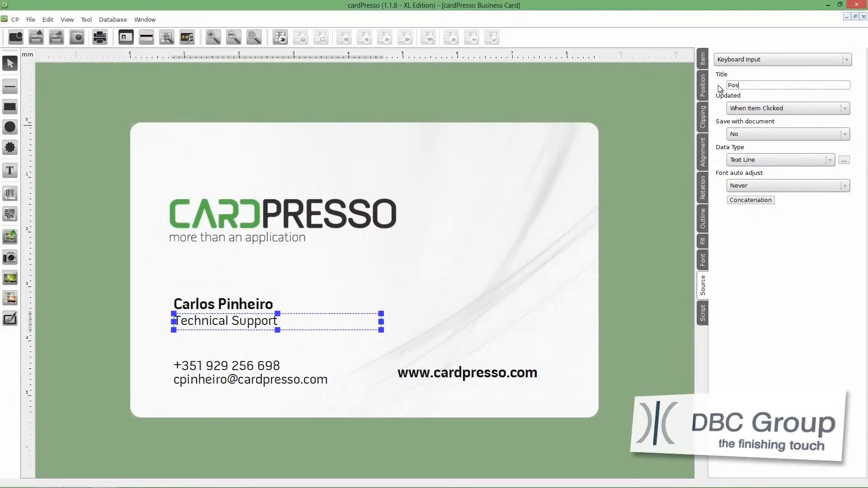
pyautogui.write('ition')
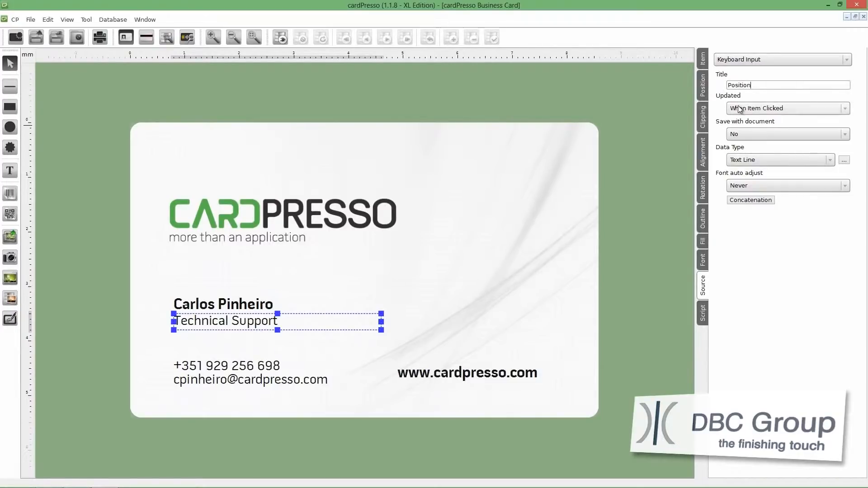
pyautogui.click(785, 107)
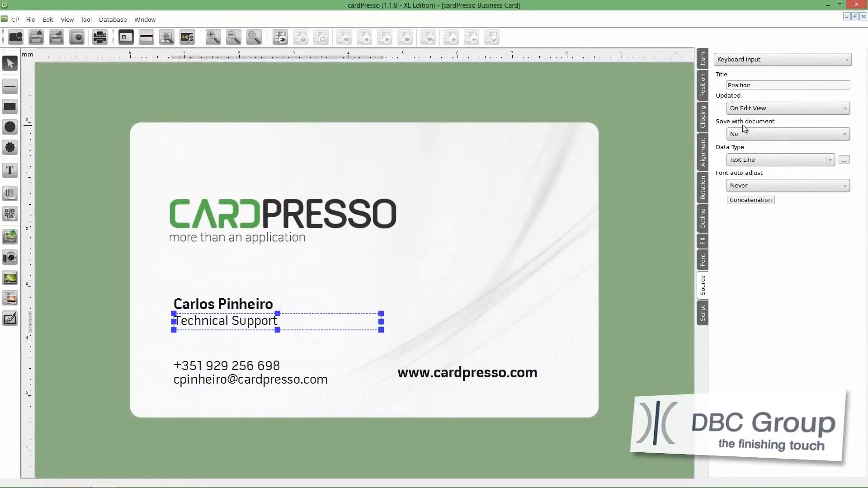
pyautogui.moveTo(395, 304)
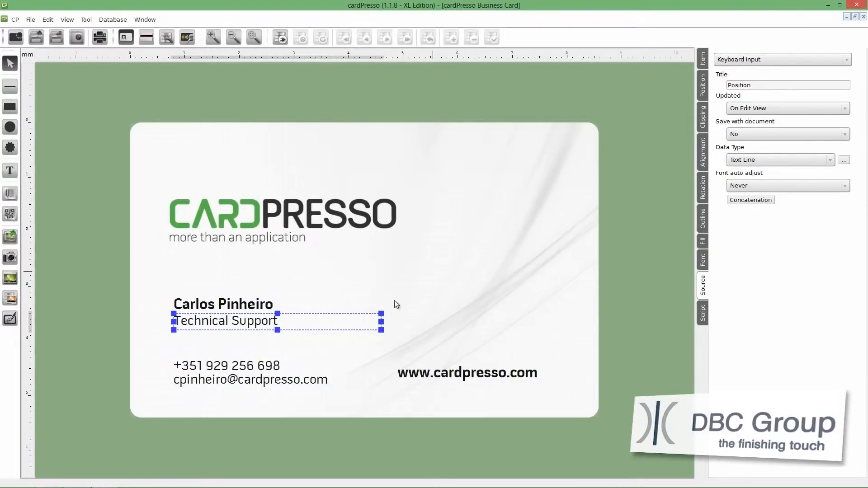
# Title the phone and email block 'Contacts' so it joins the Edit View fields
pyautogui.click(227, 366)
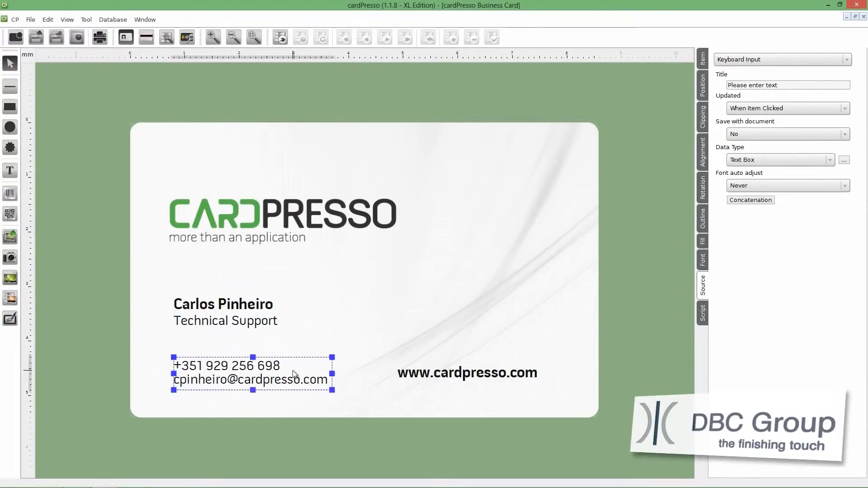
pyautogui.click(782, 85)
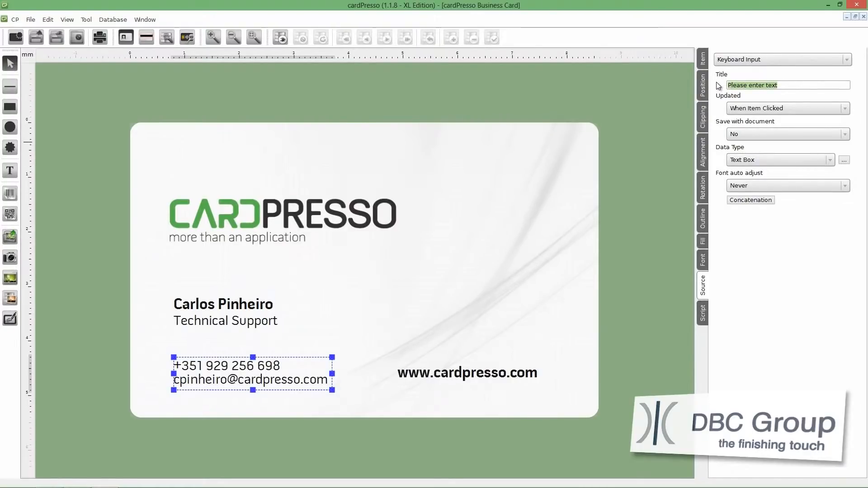
pyautogui.write('Conta')
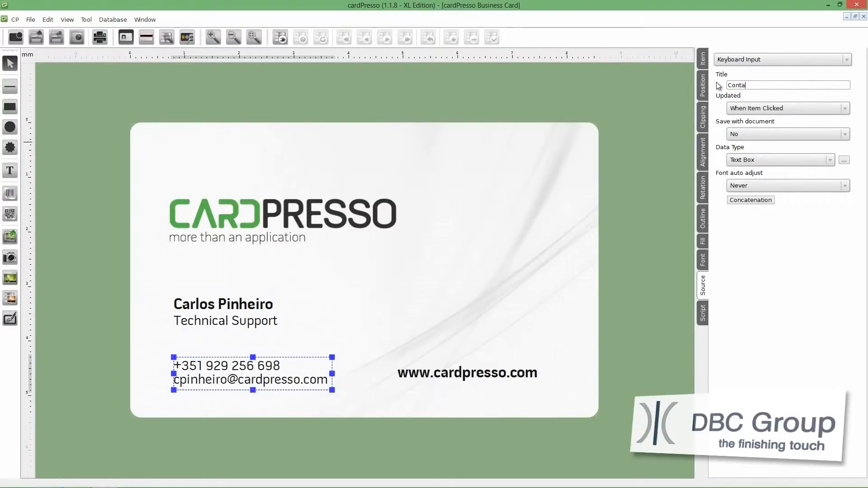
pyautogui.write('cts')
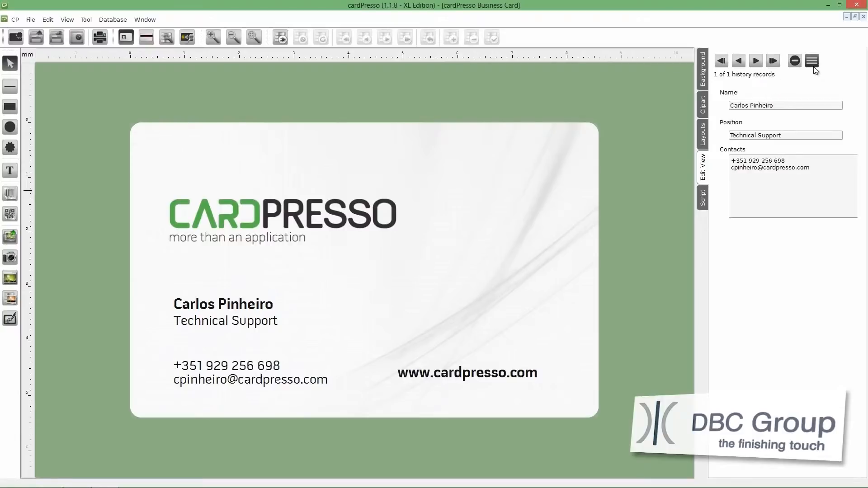
pyautogui.moveTo(811, 60)
pyautogui.write('Rui')
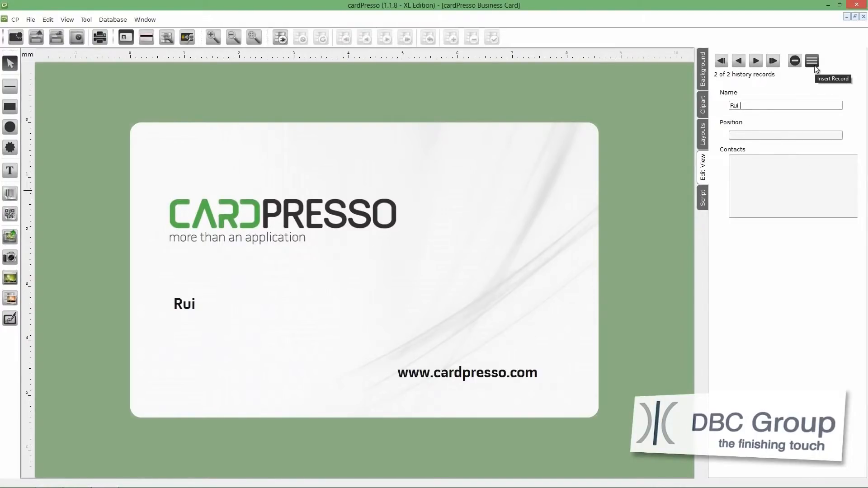
# Fill a new employee record with surname Faria and a Research position
pyautogui.write('Faria')
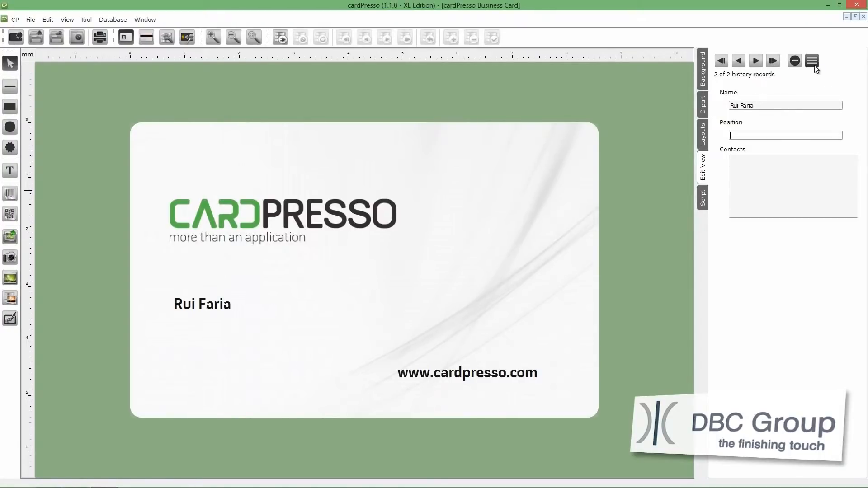
pyautogui.write('Resea')
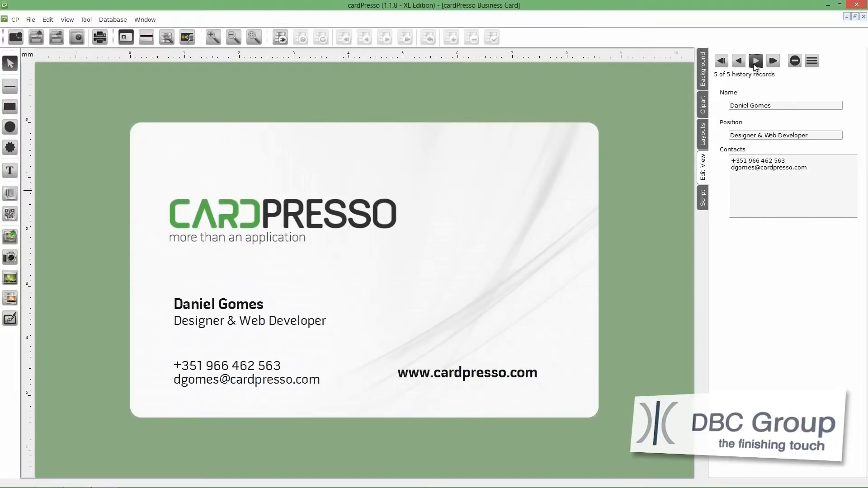
pyautogui.click(737, 60)
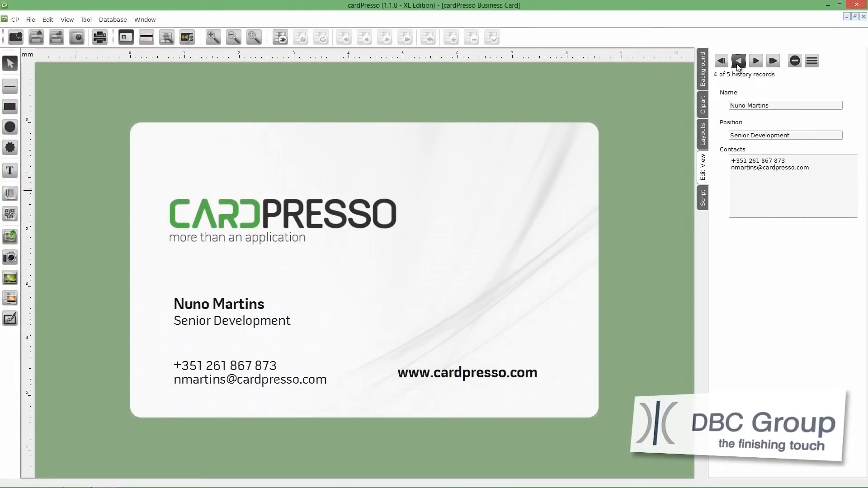
pyautogui.click(720, 61)
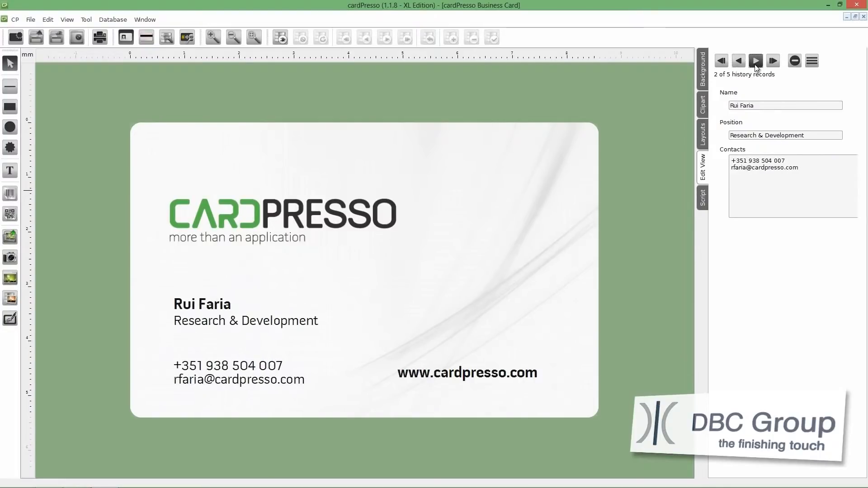
pyautogui.click(772, 60)
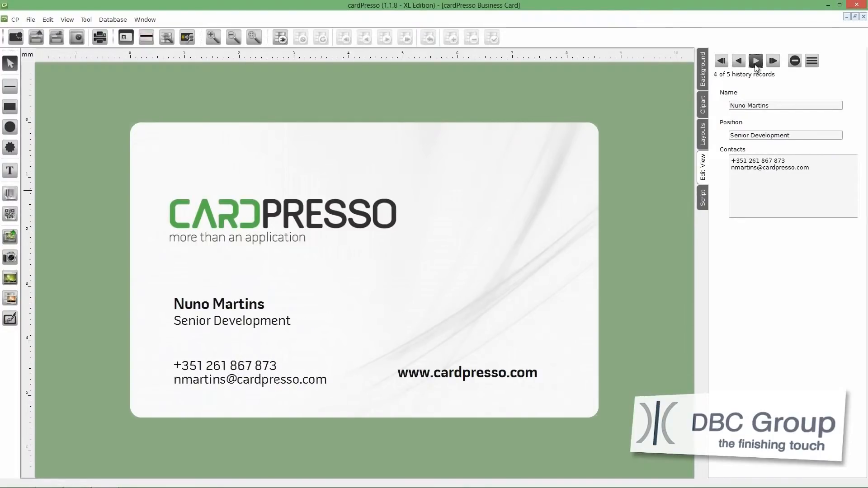
pyautogui.click(773, 61)
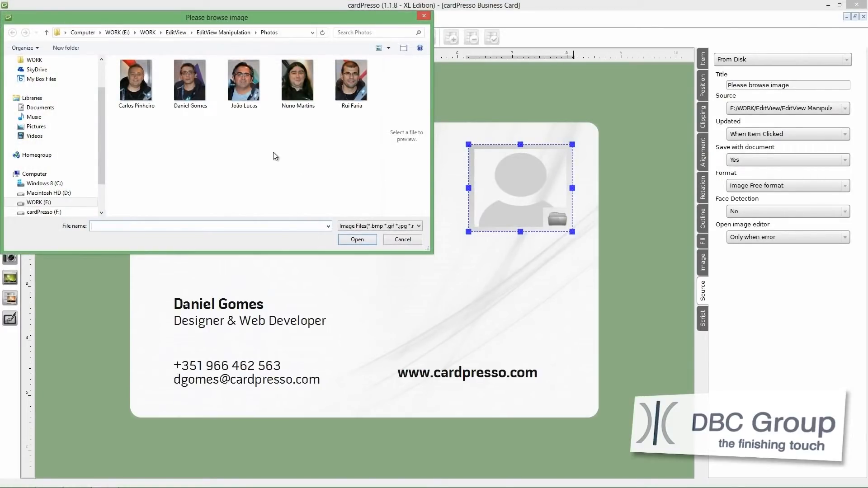
pyautogui.click(190, 80)
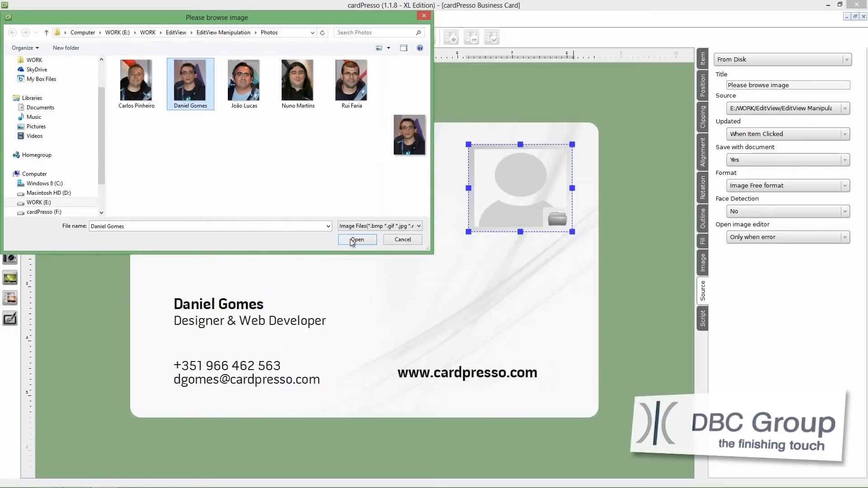
pyautogui.click(357, 239)
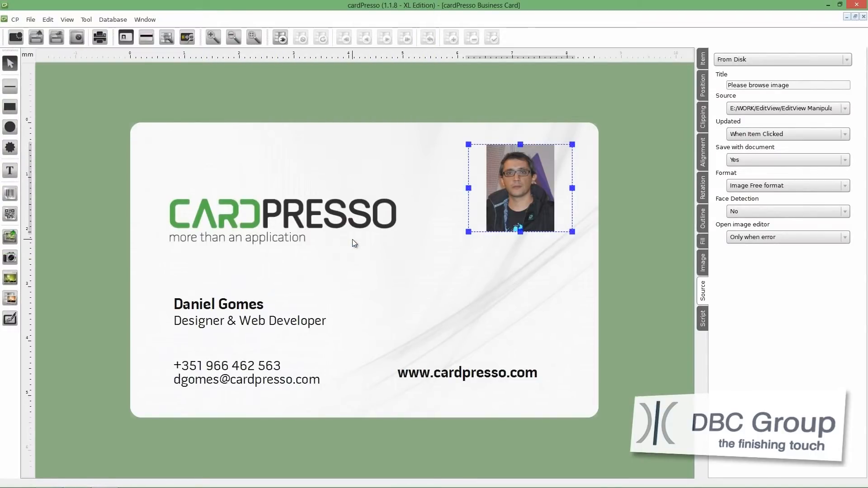
pyautogui.moveTo(582, 186)
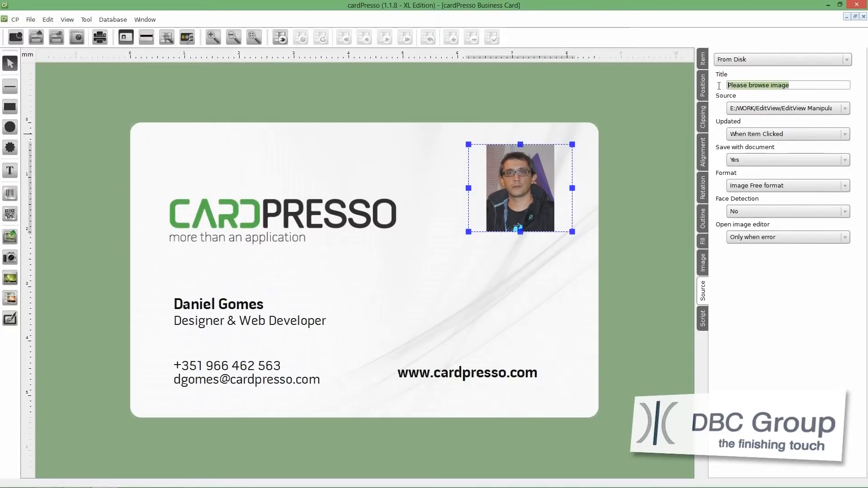
# Title the picture 'Photo' and make it updatable from Edit View
pyautogui.write('Photo')
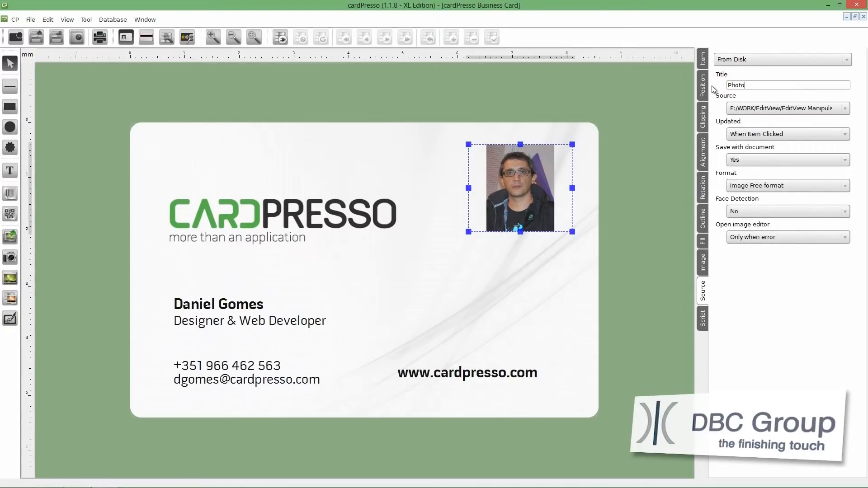
pyautogui.click(841, 133)
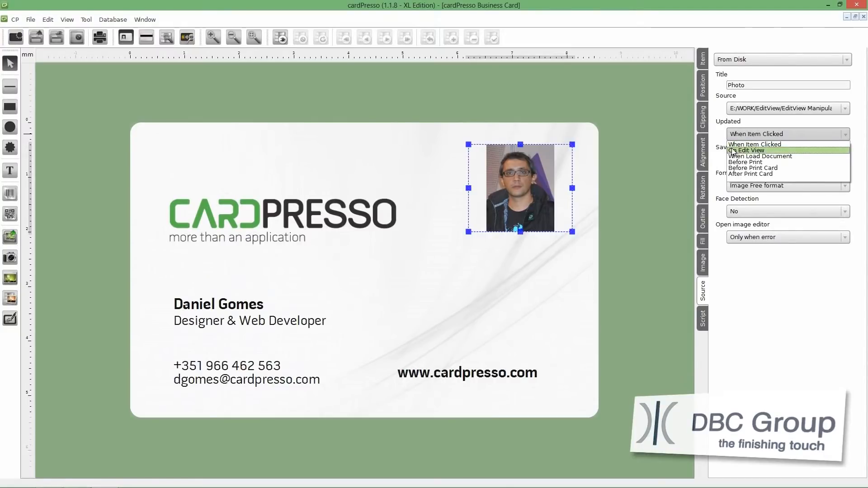
pyautogui.click(749, 150)
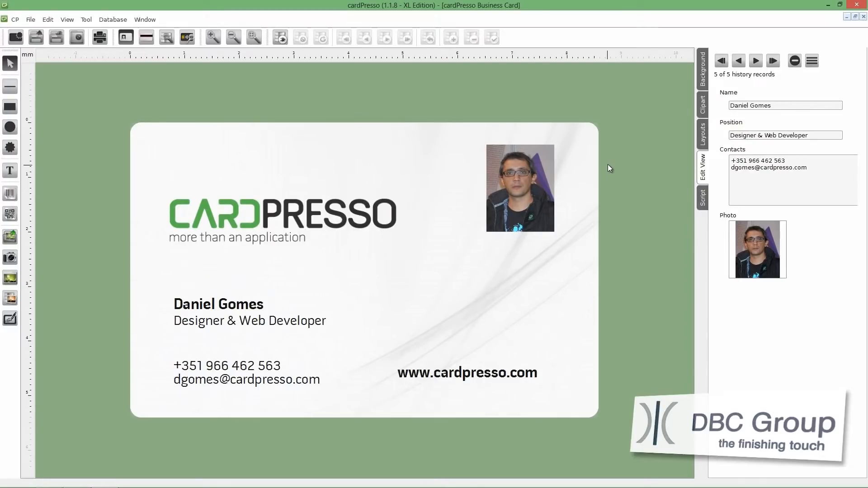
pyautogui.moveTo(738, 60)
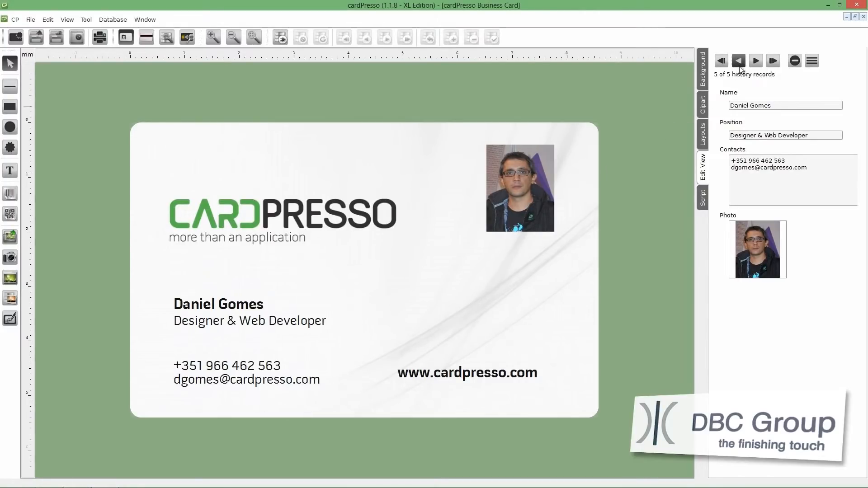
pyautogui.click(738, 61)
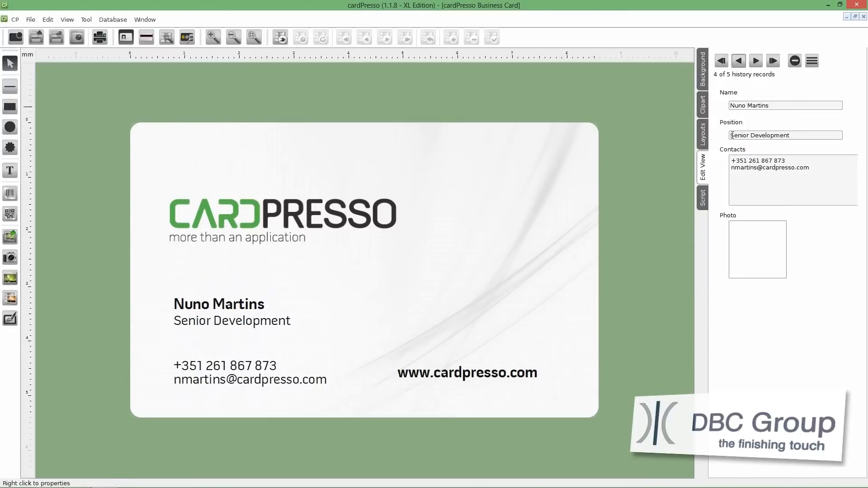
pyautogui.click(756, 250)
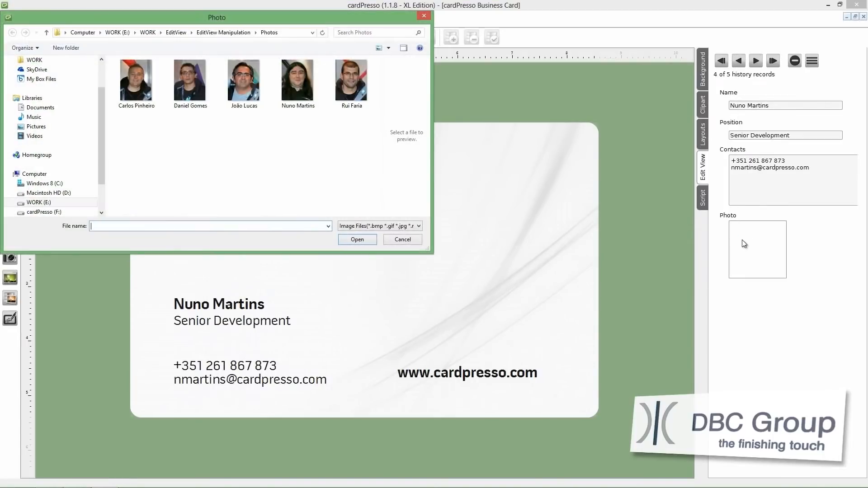
pyautogui.click(297, 80)
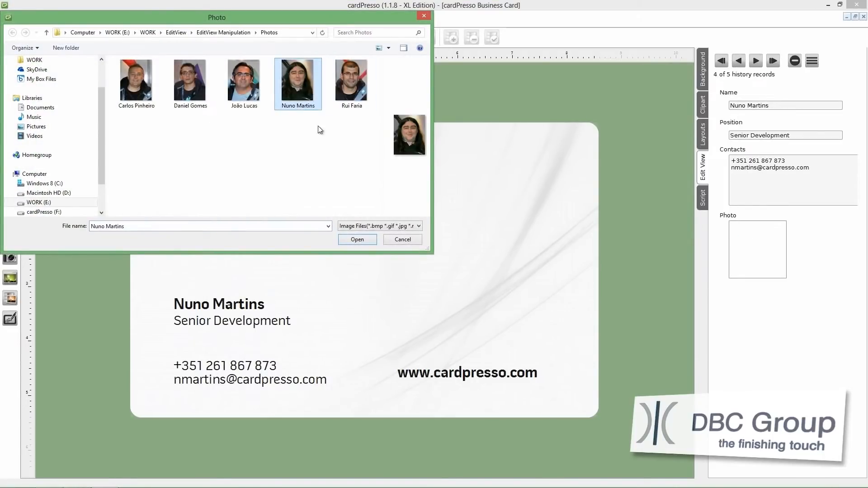
pyautogui.click(357, 238)
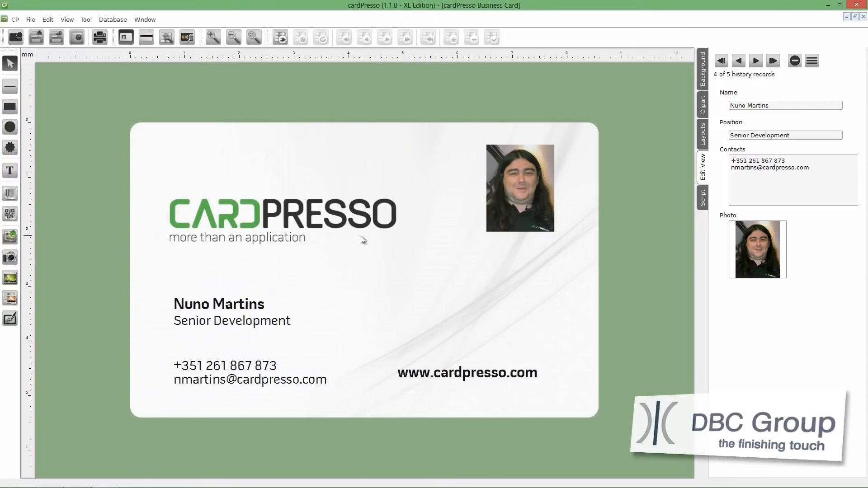
pyautogui.moveTo(584, 194)
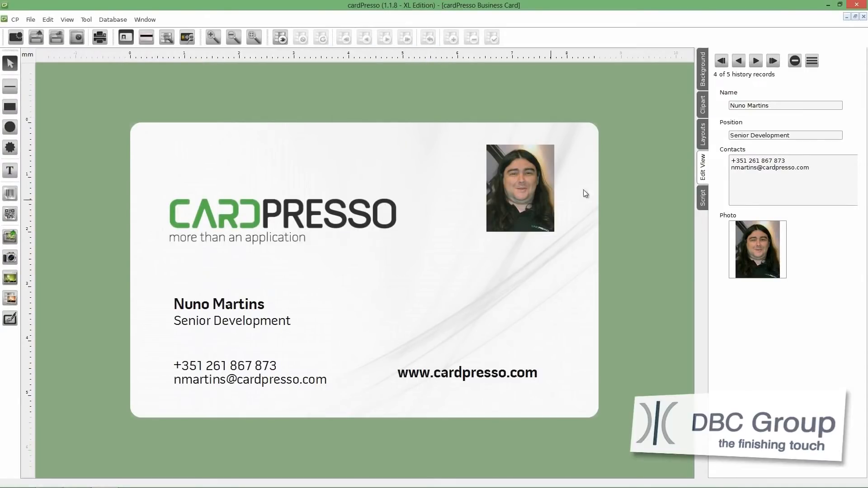
pyautogui.click(720, 60)
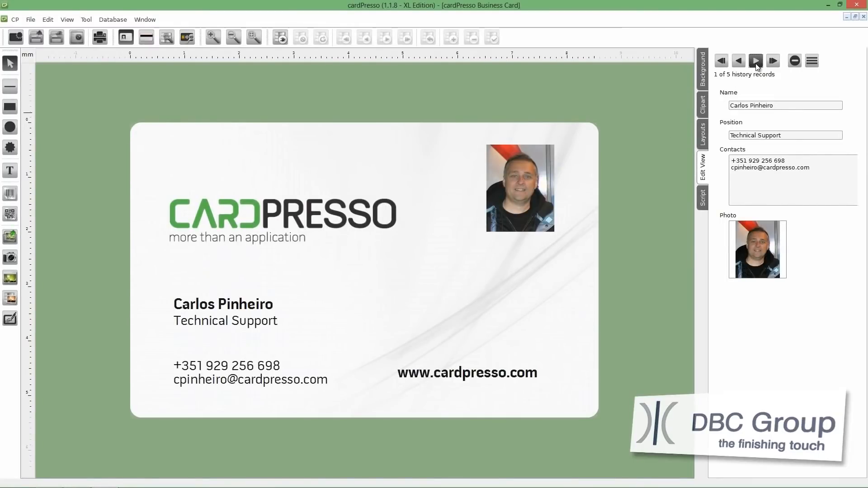
pyautogui.click(773, 60)
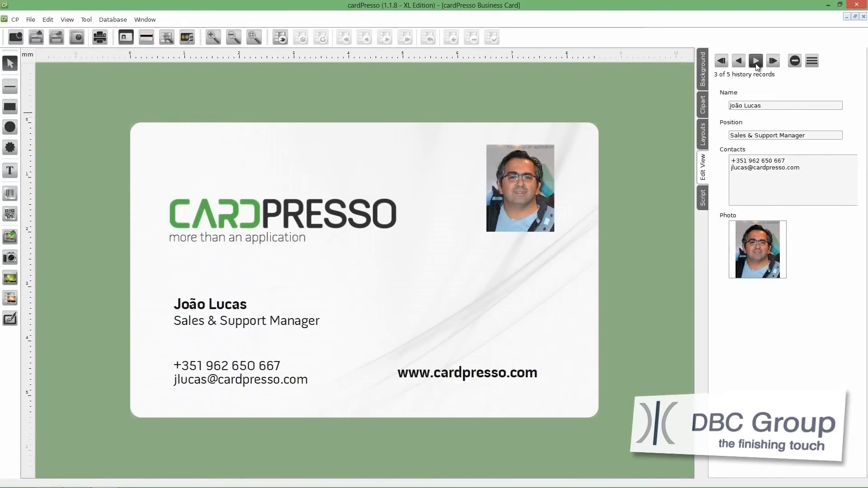
pyautogui.click(772, 61)
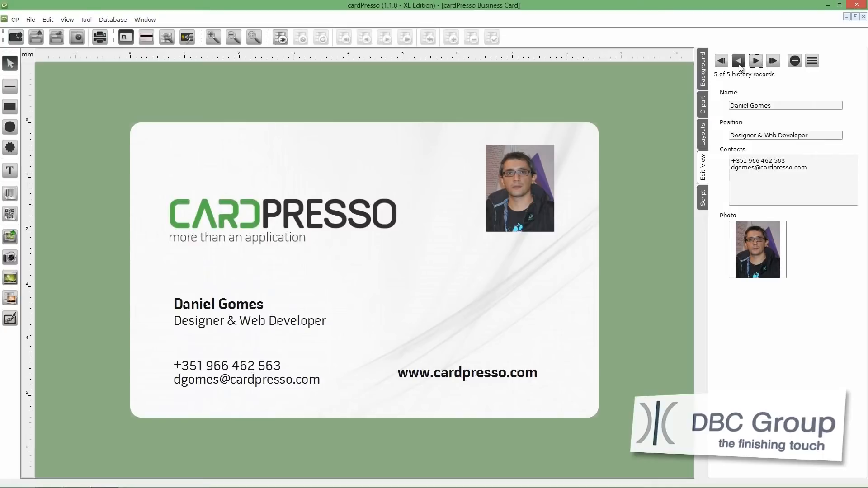
pyautogui.click(738, 61)
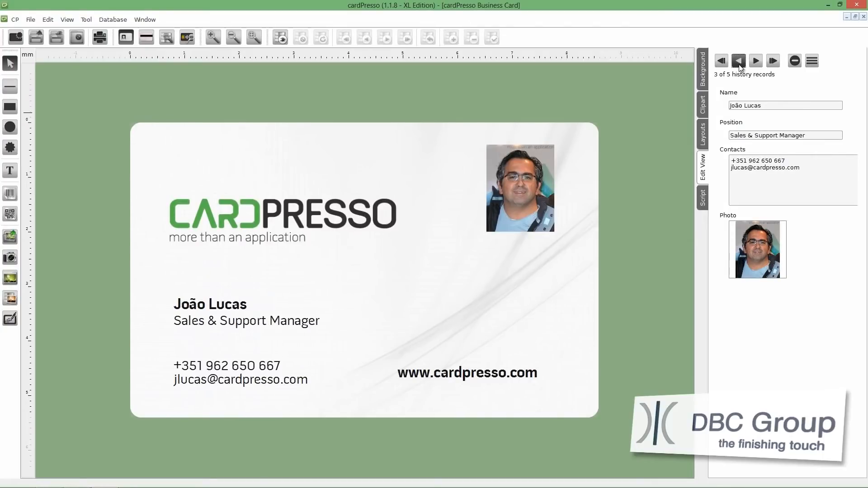
pyautogui.click(738, 61)
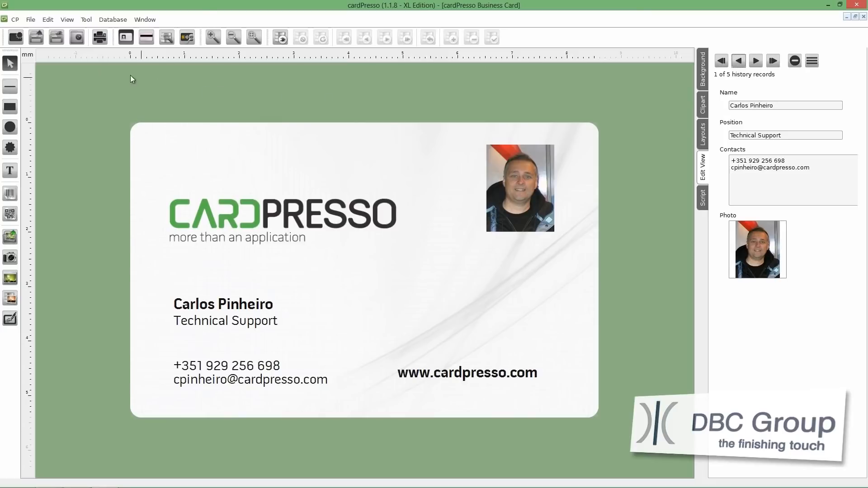
pyautogui.moveTo(56, 37)
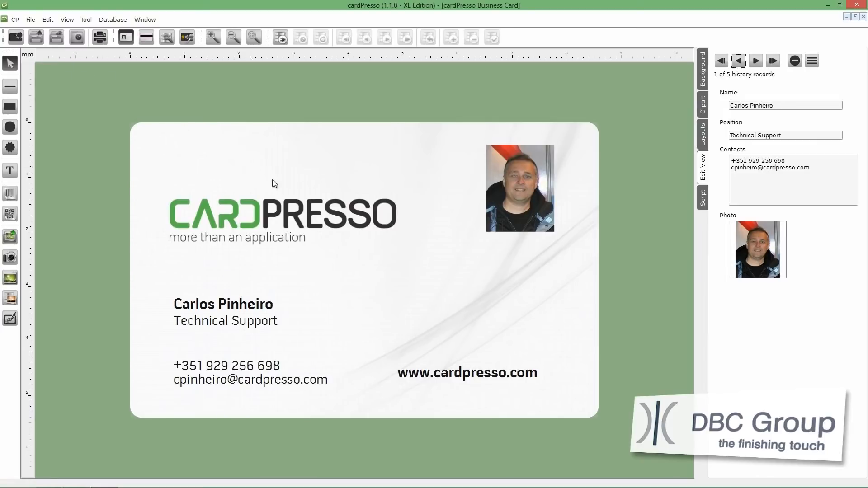
pyautogui.moveTo(403, 277)
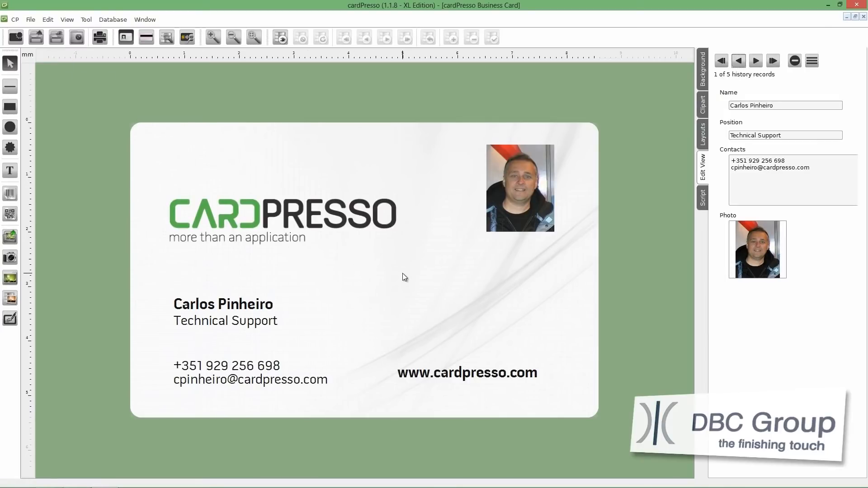